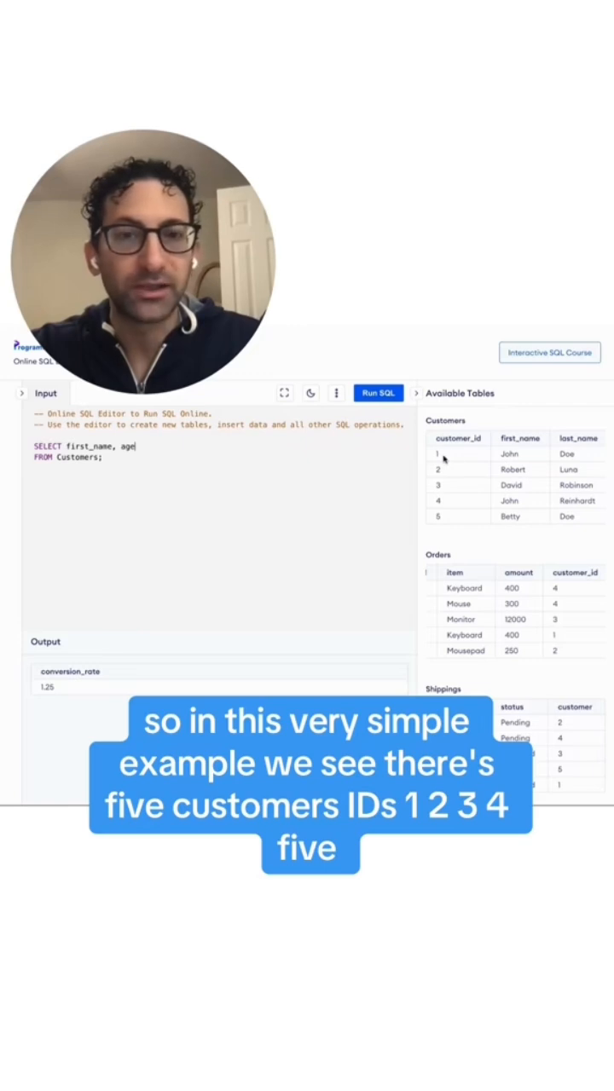
pyautogui.moveTo(452, 515)
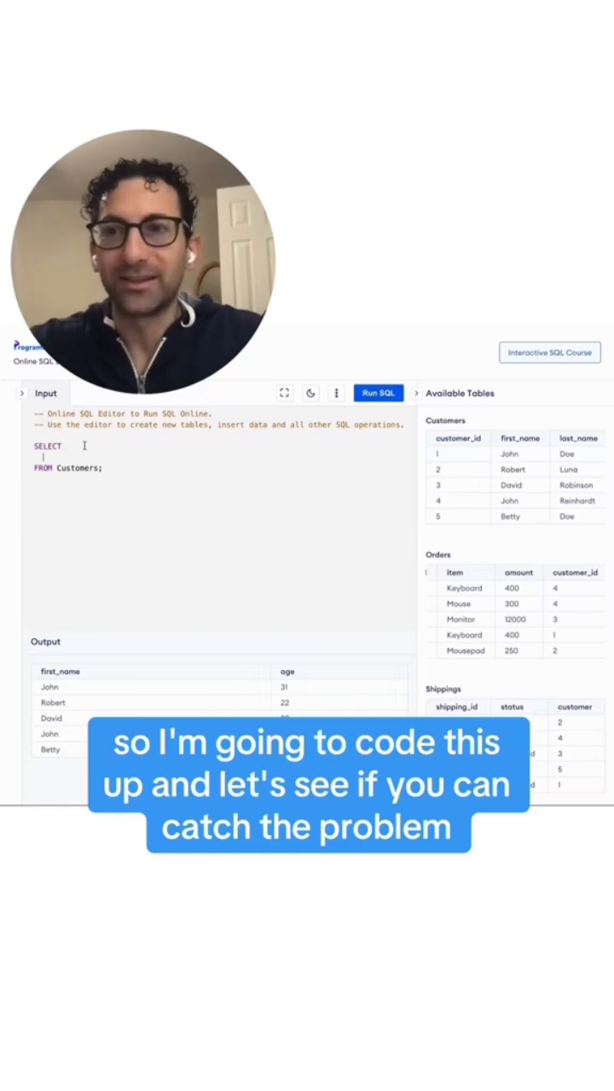
# Write SELECT COUNT(DISTINCT b.customer_id) / COUNT(DISTINCT a.customer_id) as order_rate FROM Customers as a
pyautogui.write('COUNT(DISTIN')
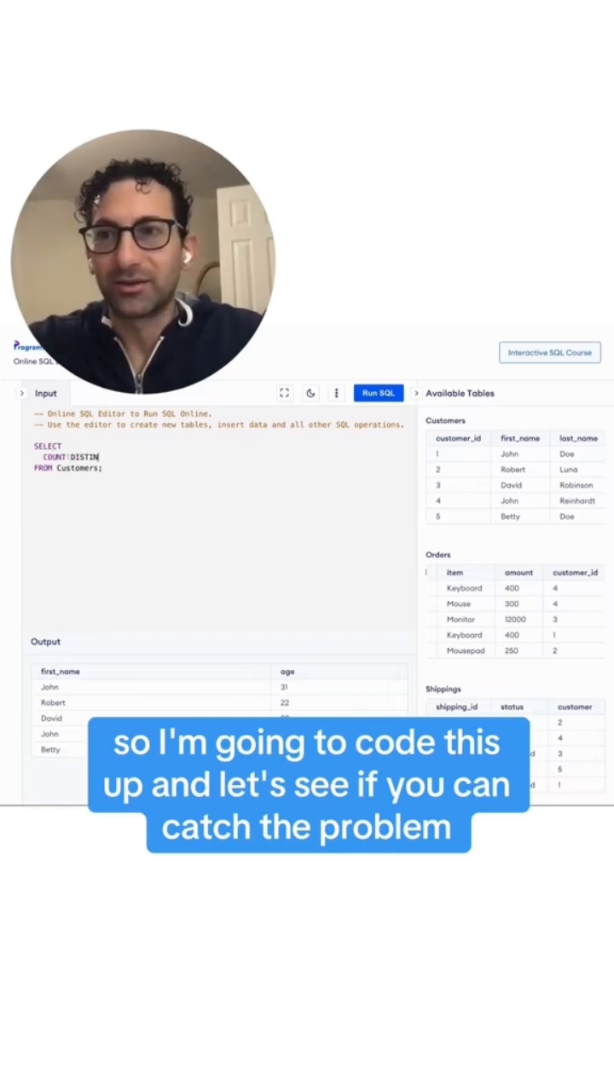
pyautogui.write('(b.customer_id)) /')
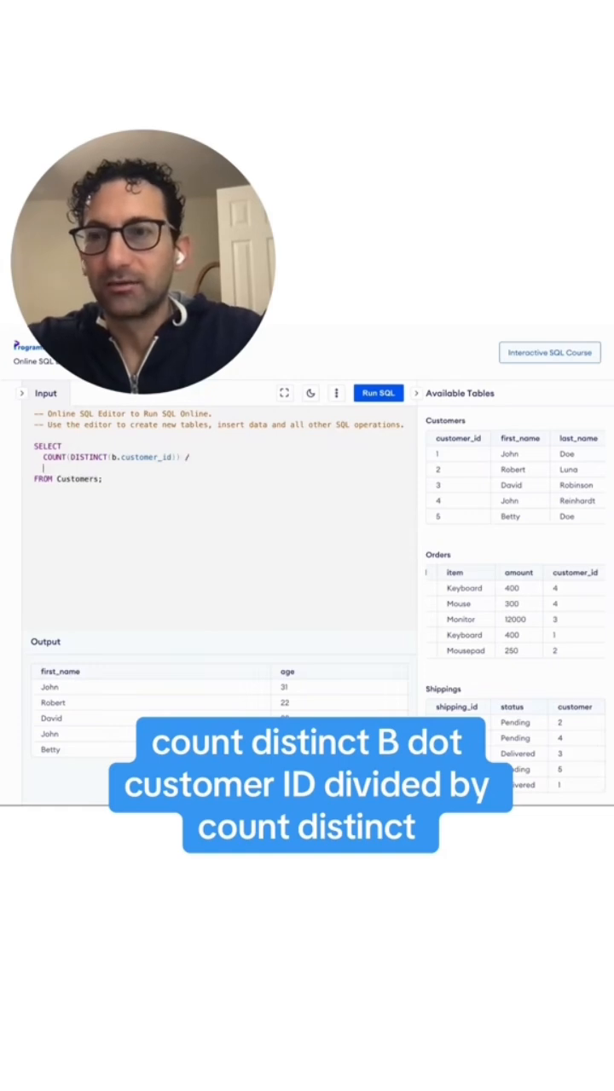
pyautogui.write('COUNT')
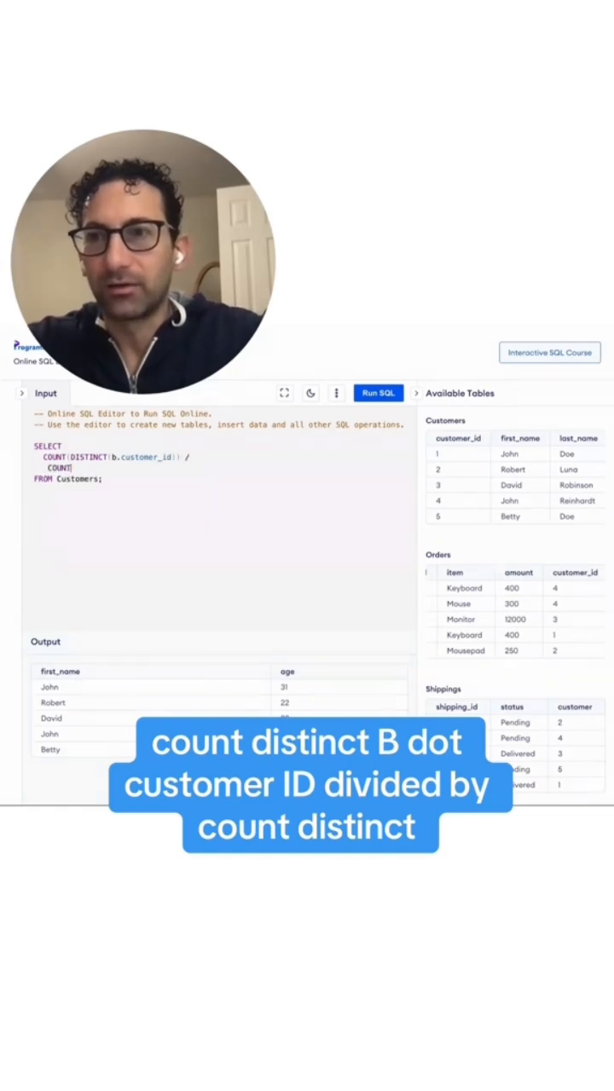
pyautogui.write('DISTINCT(a.customer_id')
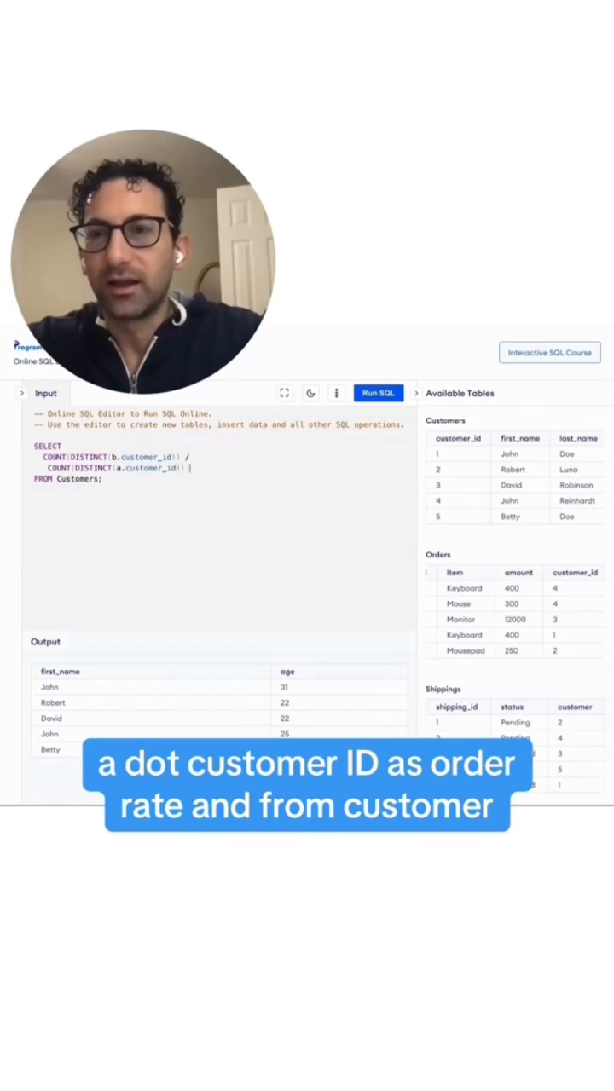
pyautogui.write('as order_rate')
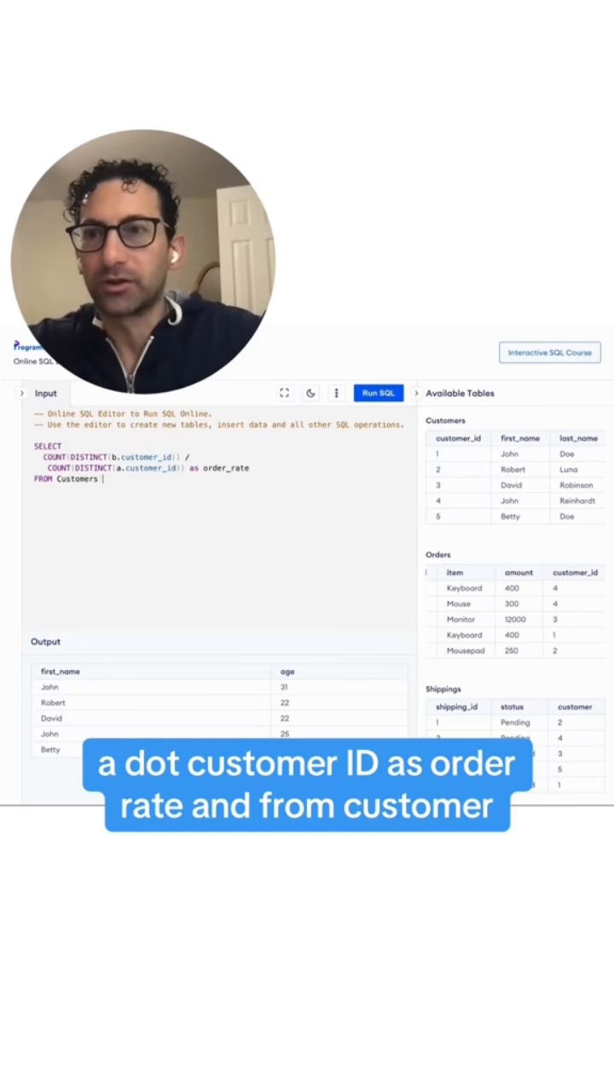
pyautogui.write('as a')
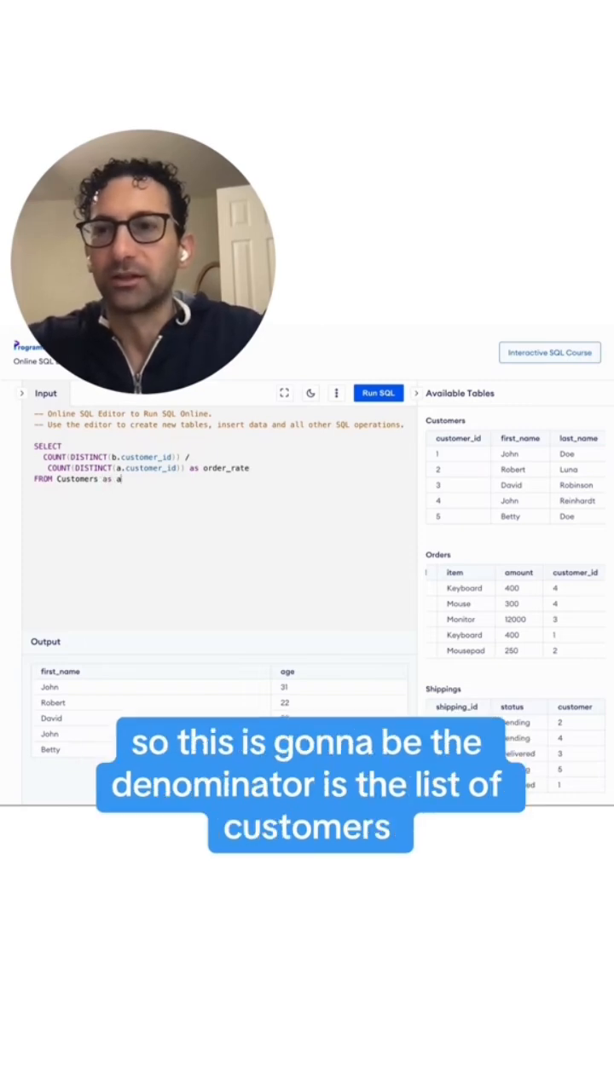
# Add LEFT JOIN Orders as b ON a.customer_id = b.customer_id and run it, returning order_rate 0
pyautogui.write('LEFT JOINT')
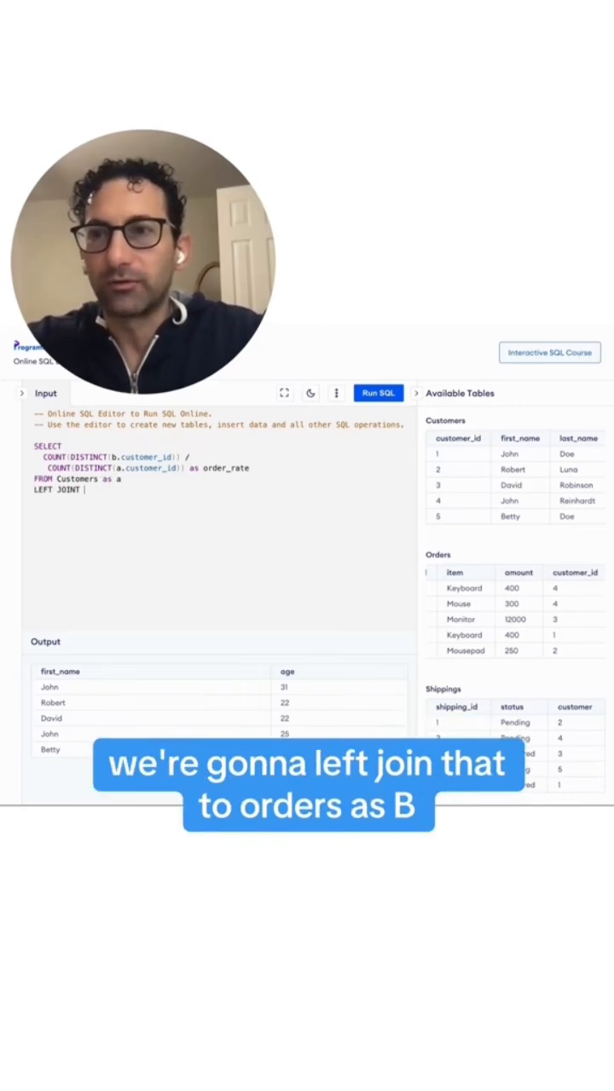
pyautogui.write('Orders')
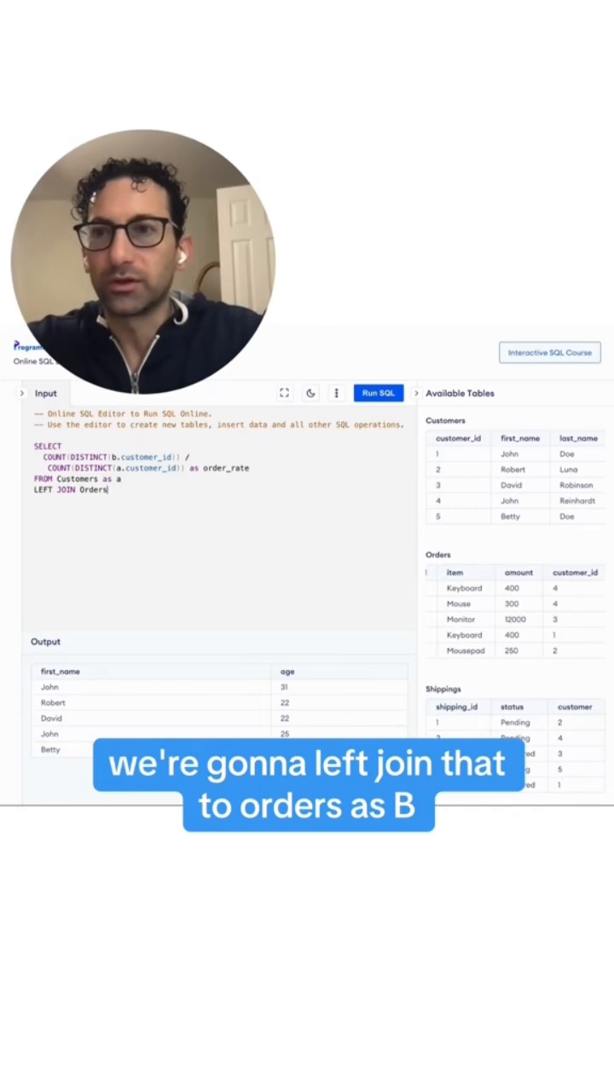
pyautogui.write('as b')
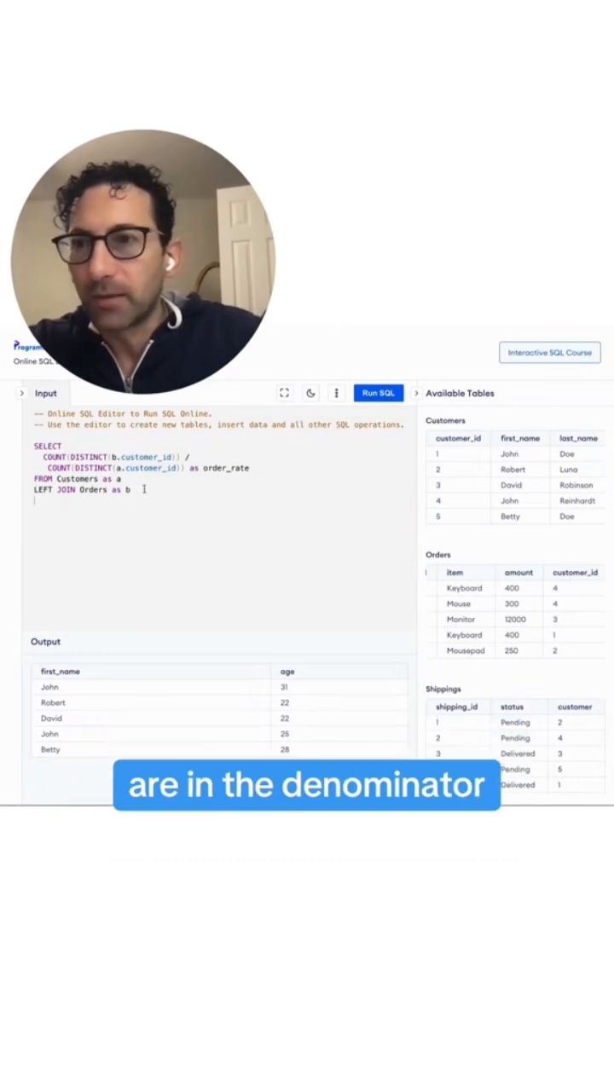
pyautogui.write('ON a.custo')
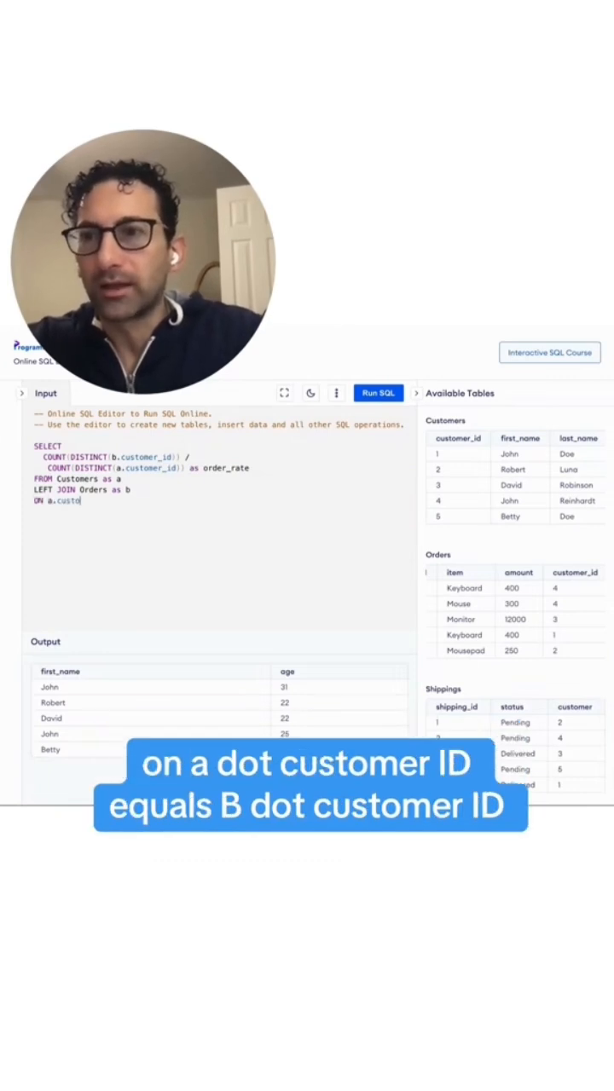
pyautogui.write('mer_id = b.customer_id')
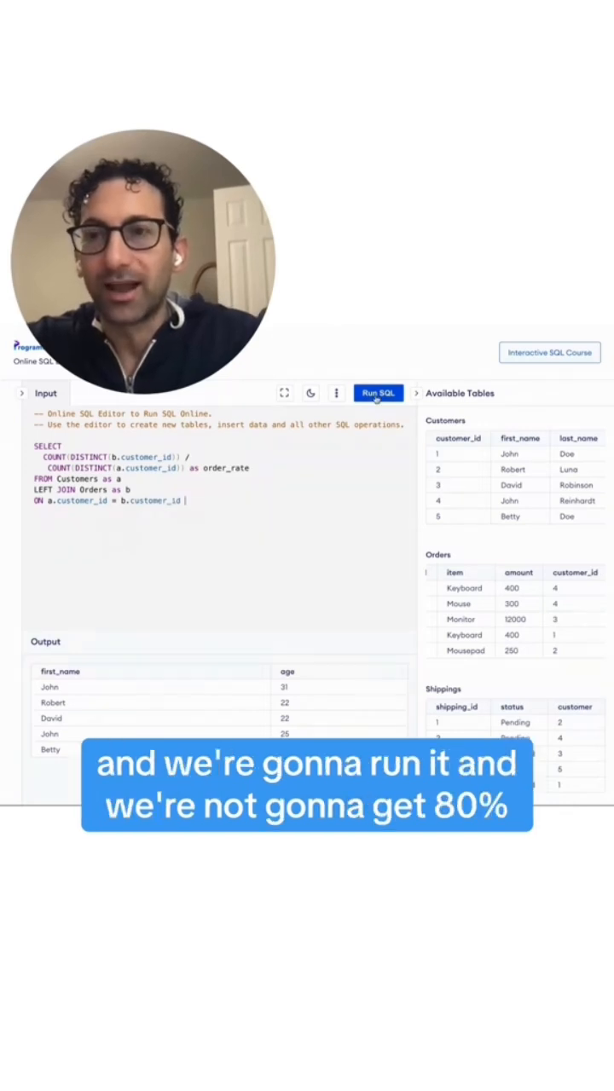
pyautogui.click(378, 392)
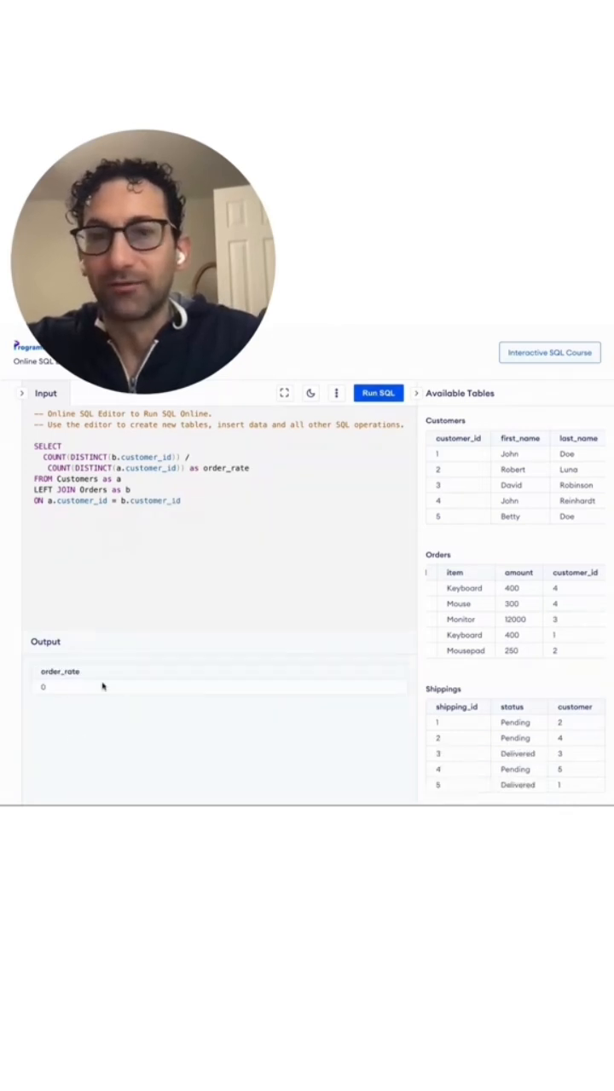